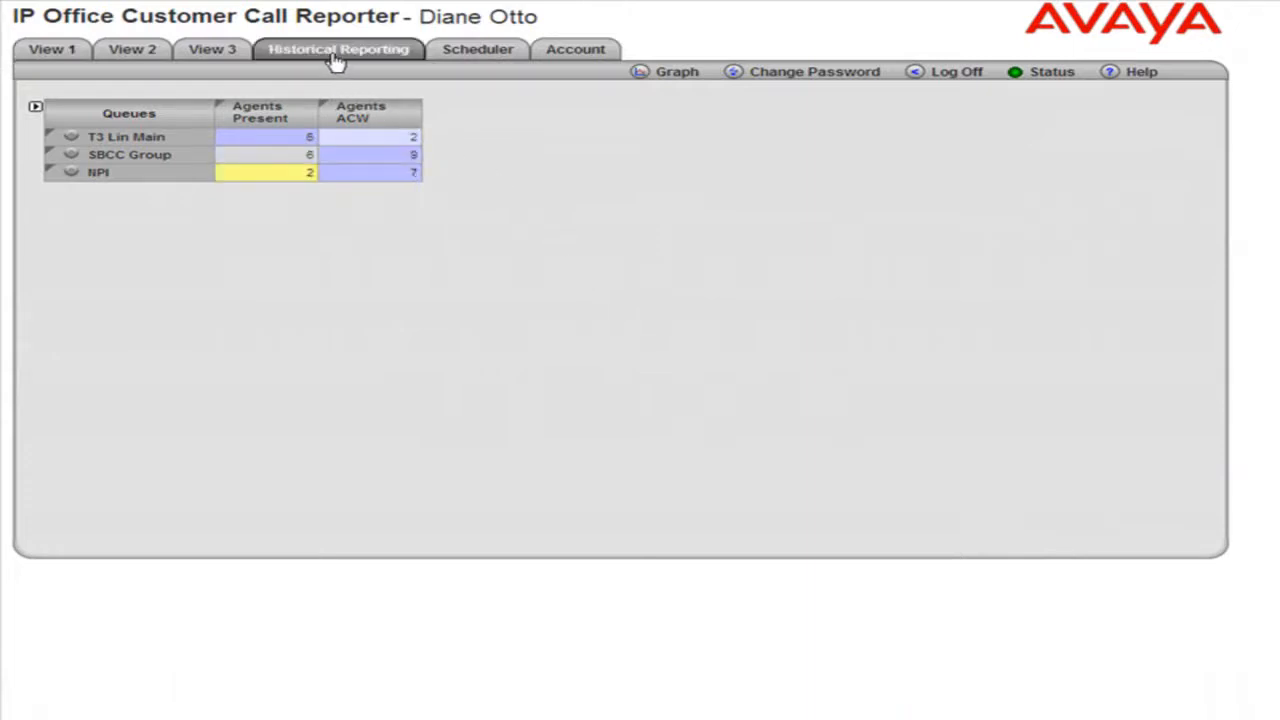
# Under Historical Reporting, create a new Trace Report from the Standard Reports.
pyautogui.click(340, 50)
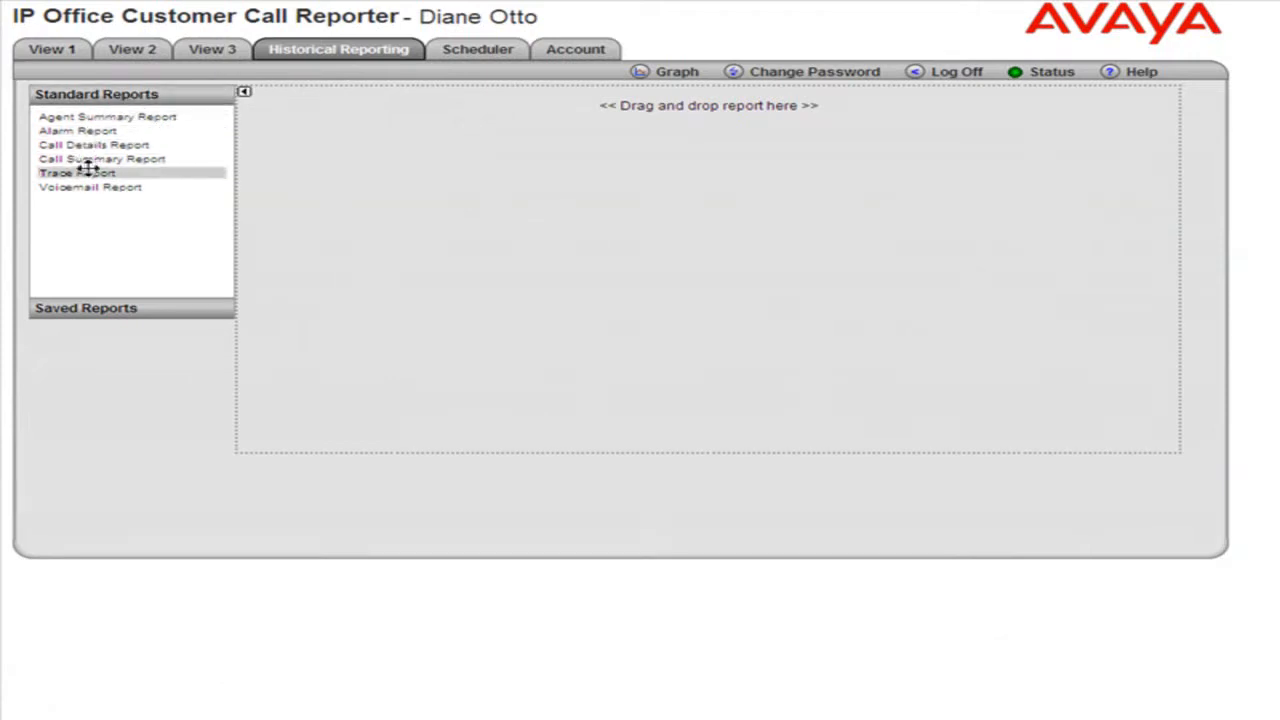
pyautogui.moveTo(77, 172); pyautogui.dragTo(285, 166)
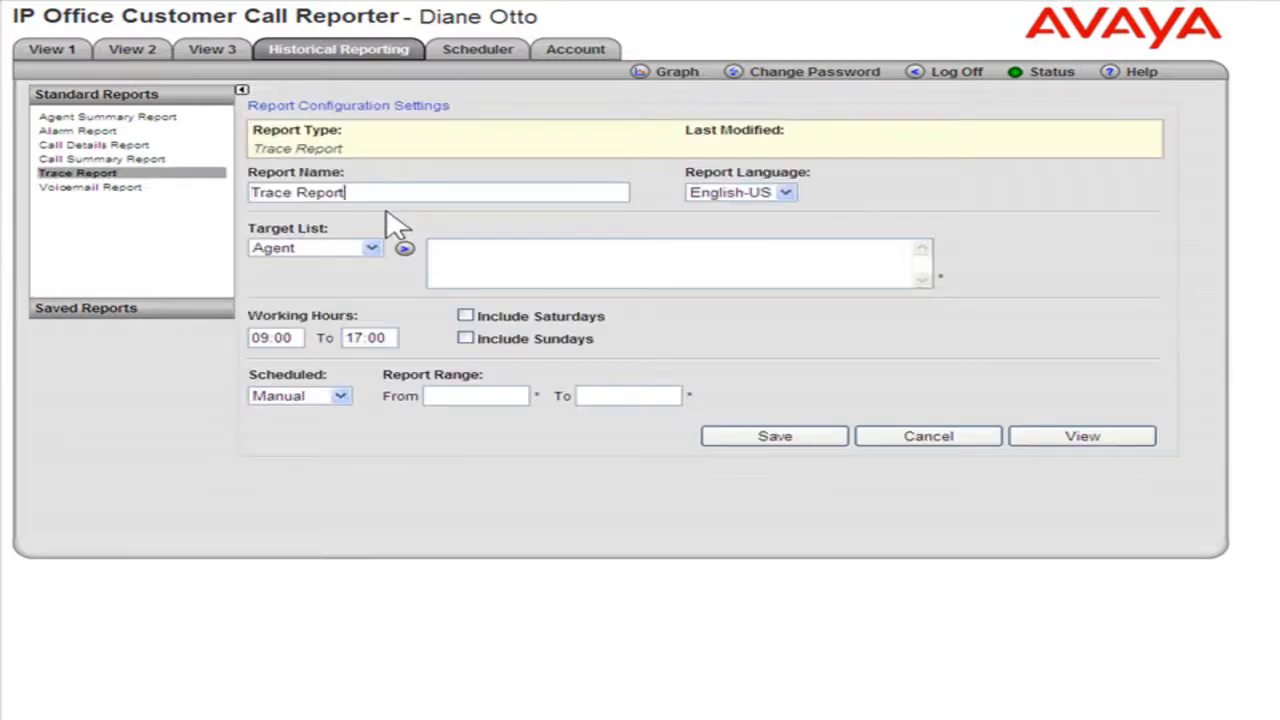
# Rename the report to 'Trace Report for May' and set Agent as the target type.
pyautogui.write('for May')
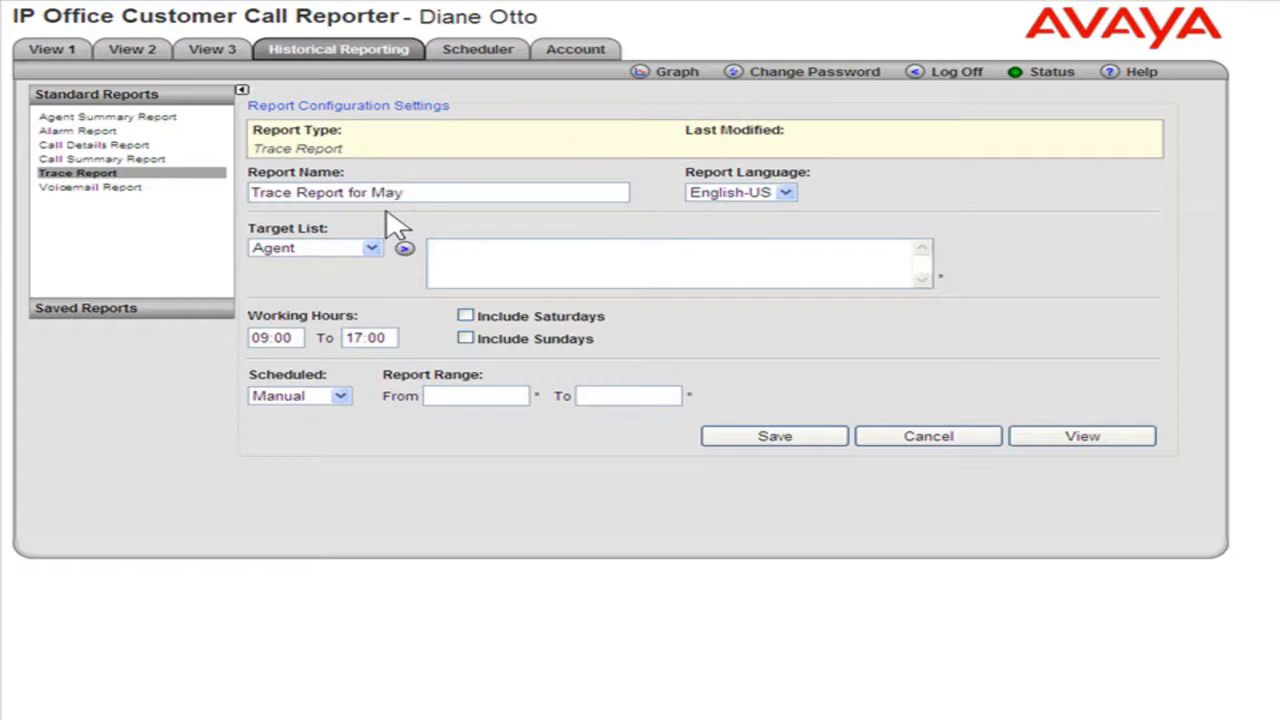
pyautogui.click(438, 192)
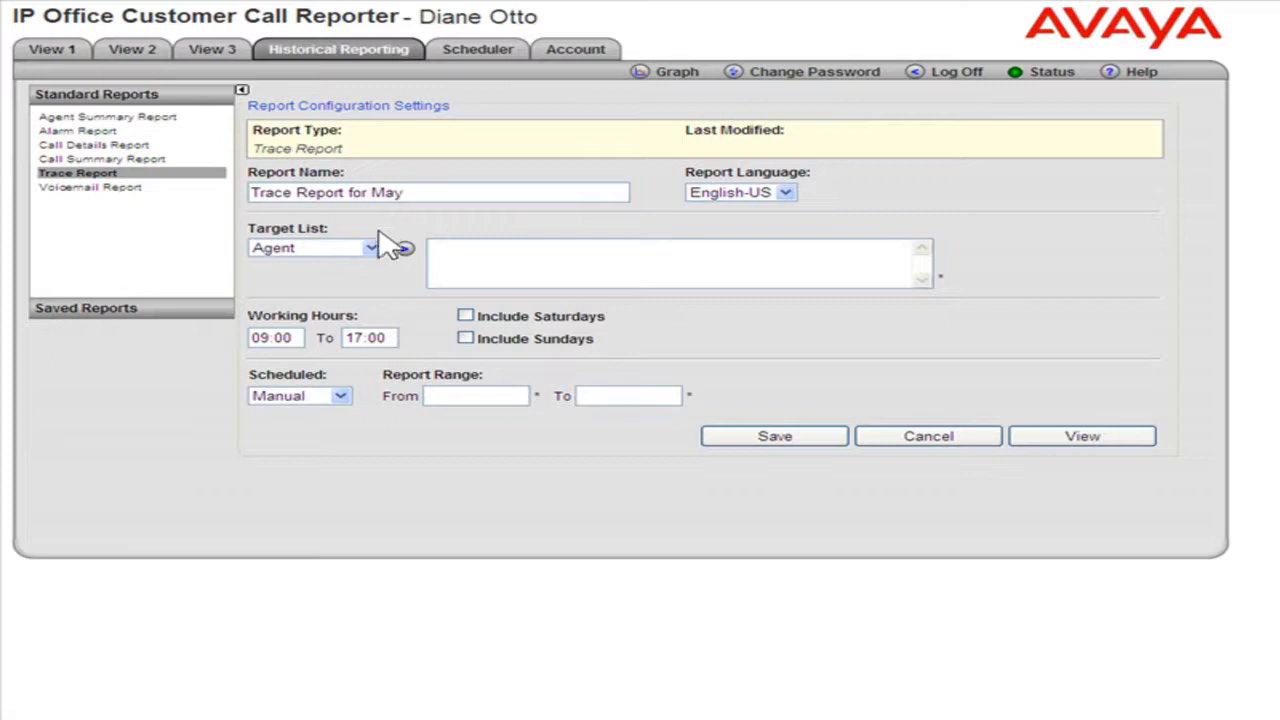
pyautogui.click(313, 247)
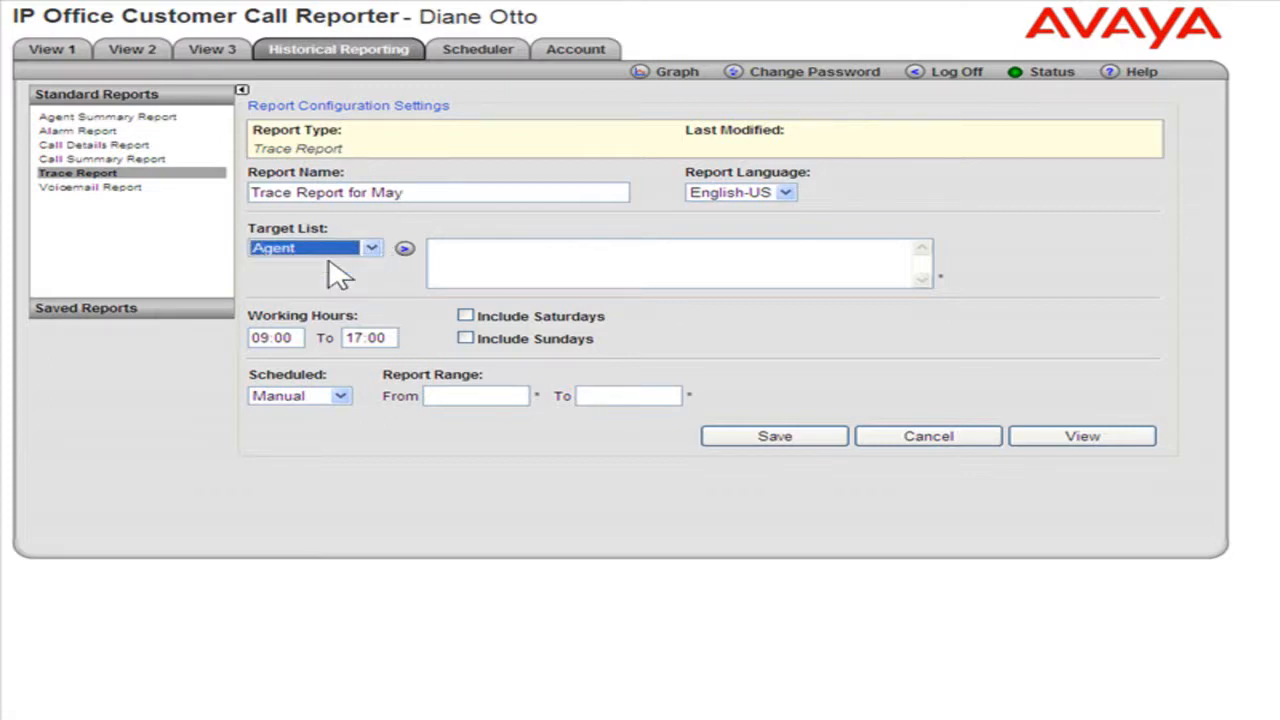
pyautogui.moveTo(409, 252)
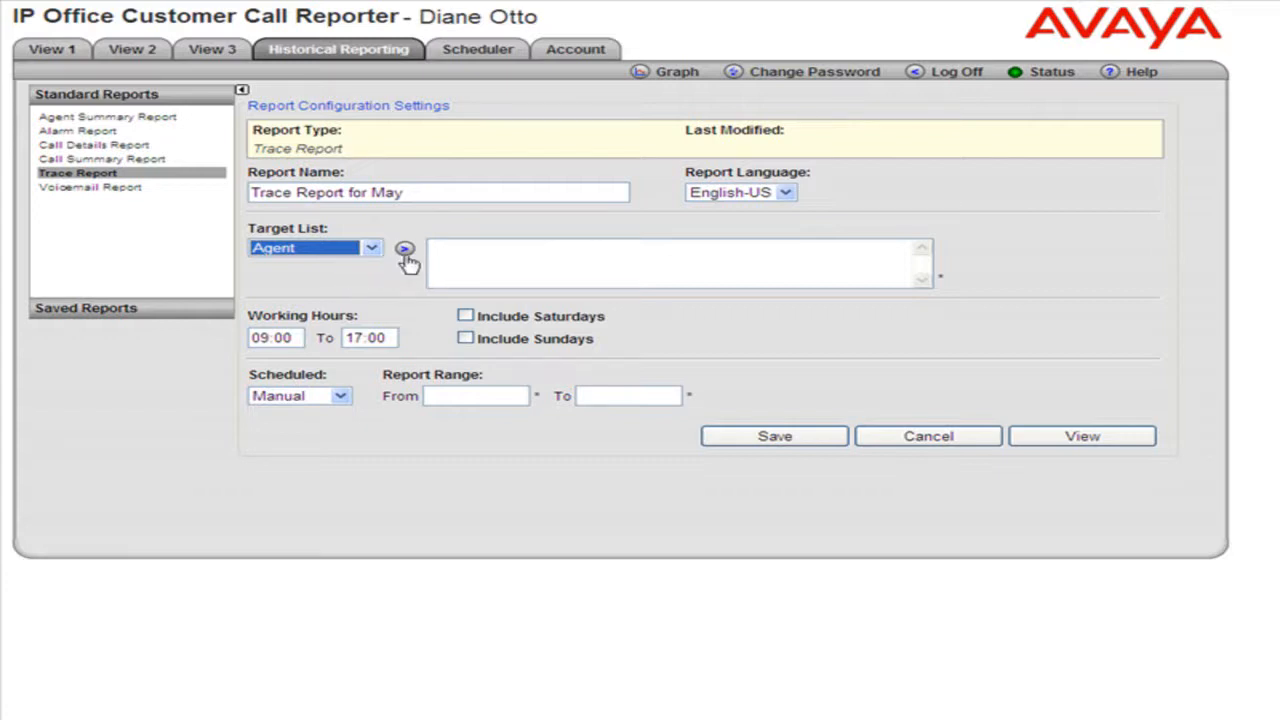
pyautogui.click(406, 247)
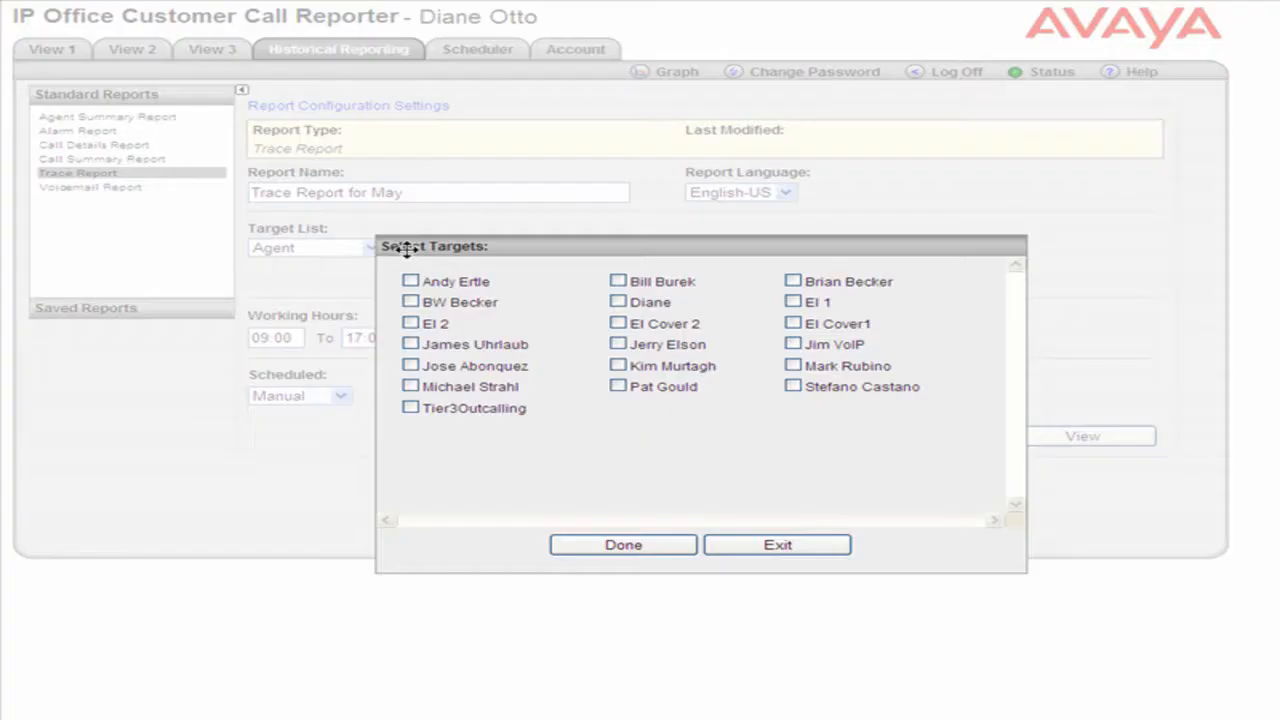
pyautogui.moveTo(423, 276)
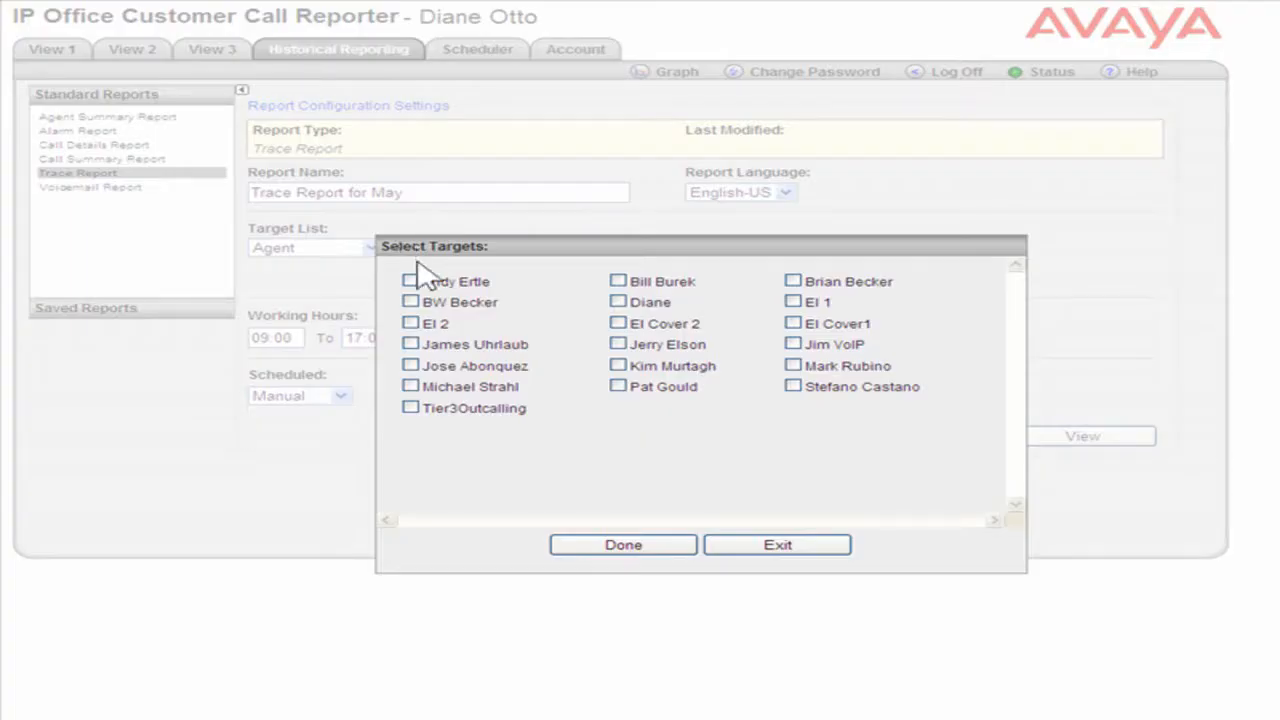
pyautogui.click(411, 281)
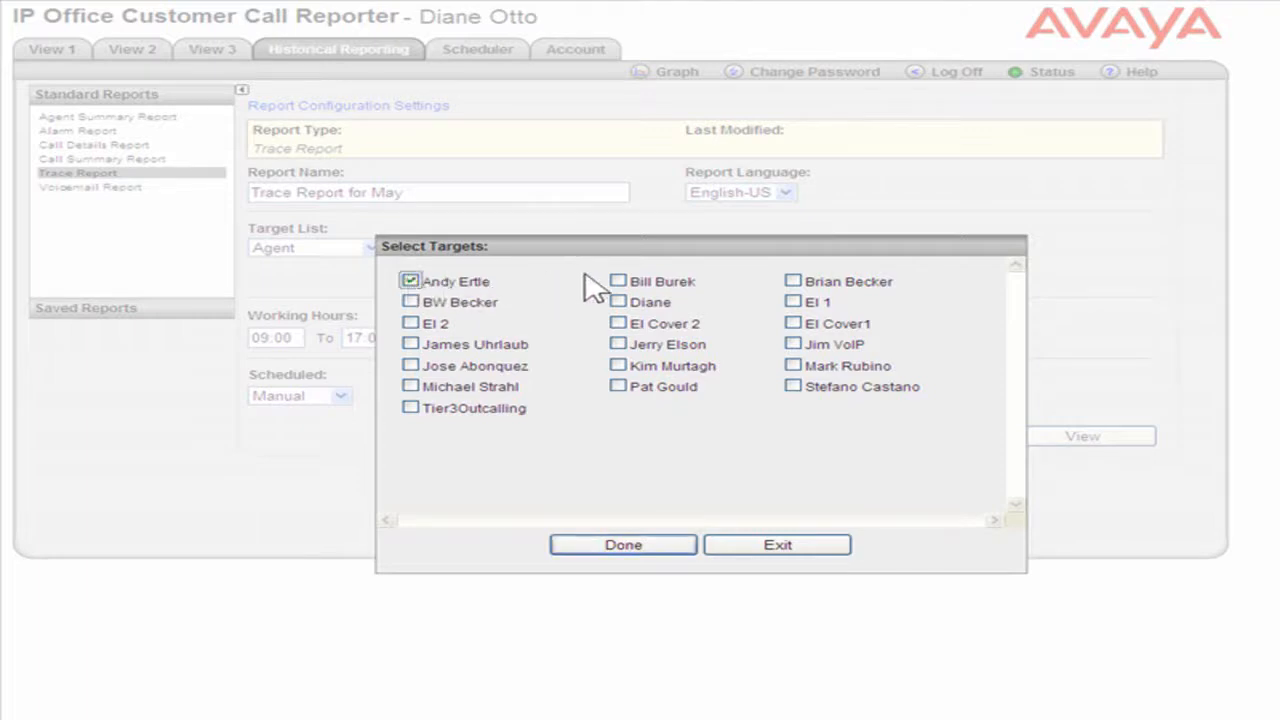
pyautogui.click(618, 281)
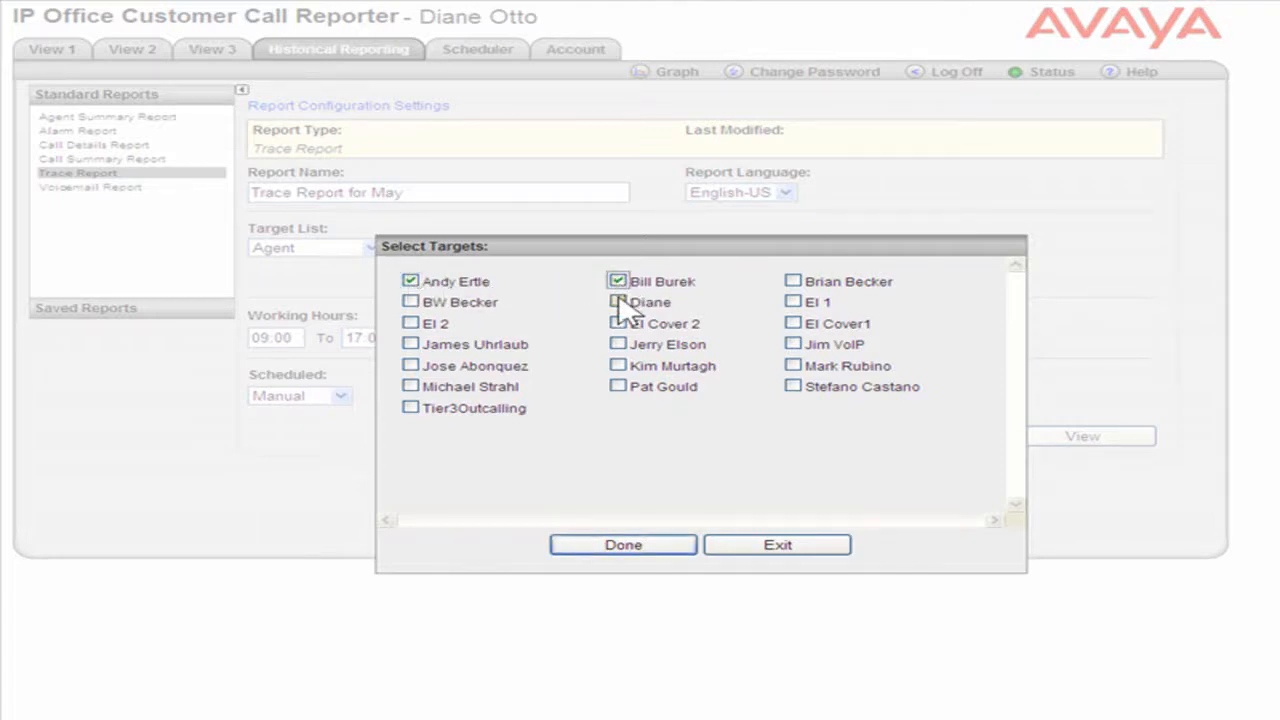
pyautogui.click(618, 302)
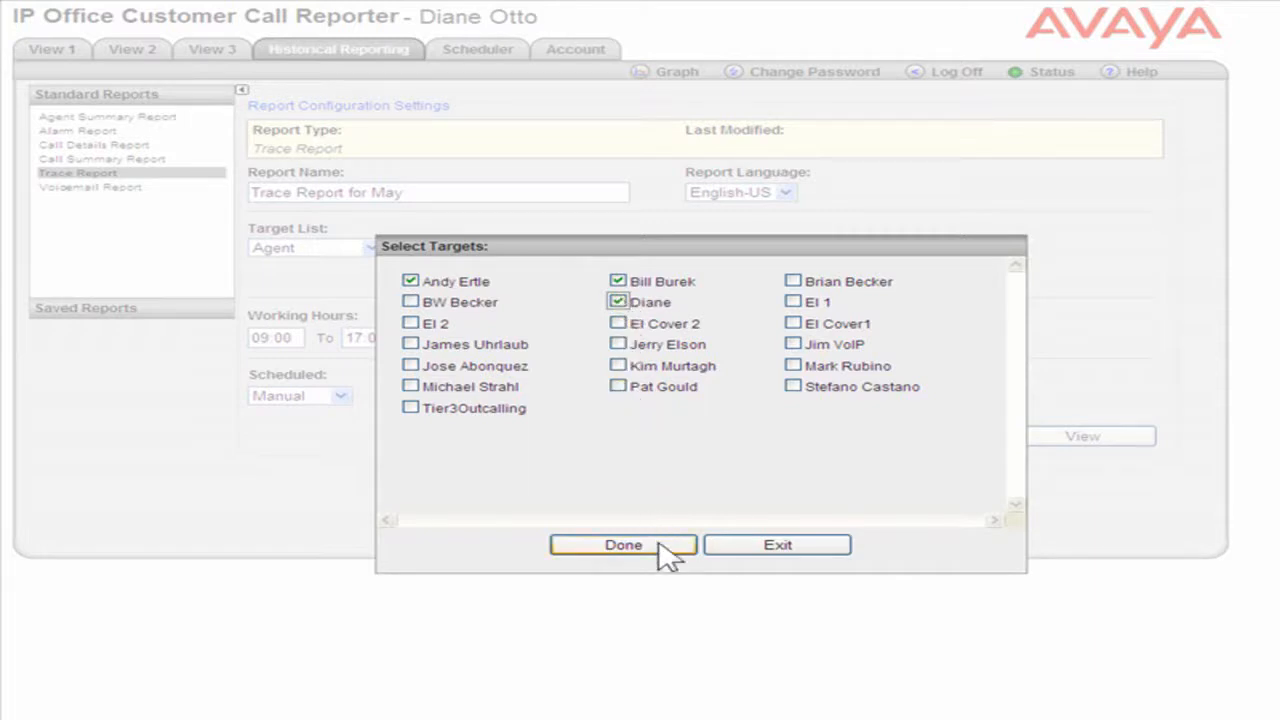
pyautogui.click(623, 545)
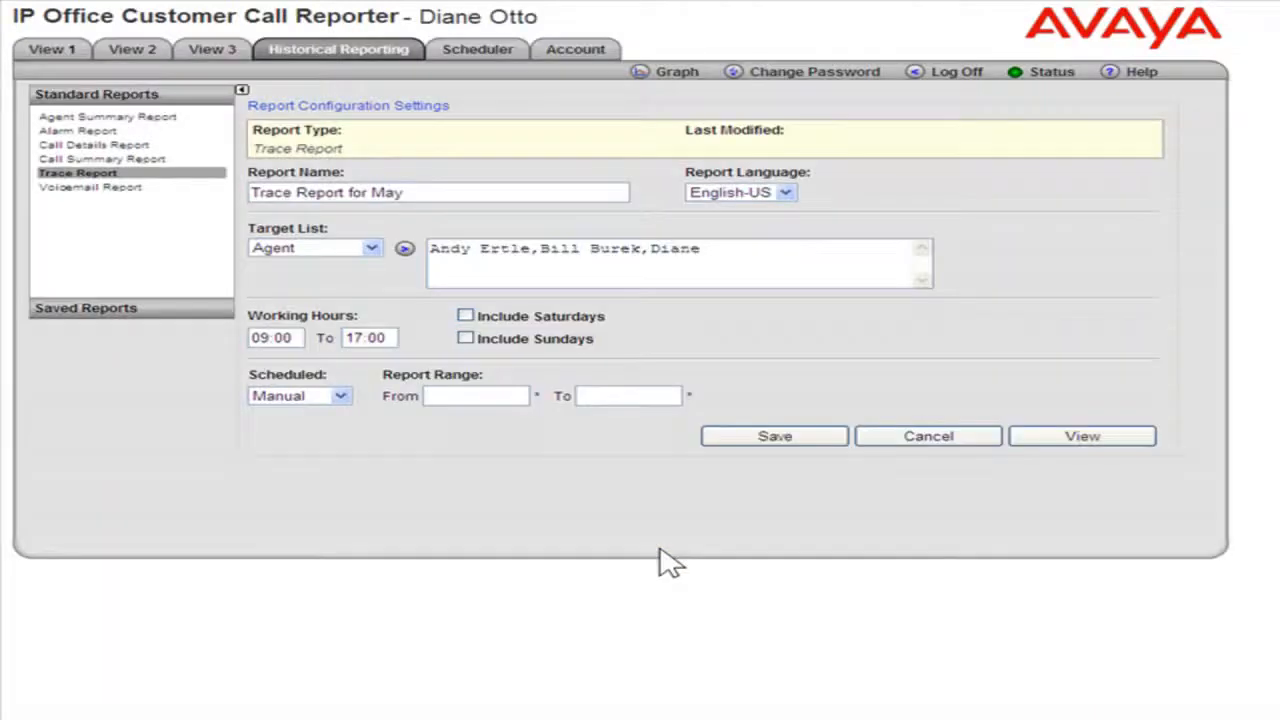
pyautogui.moveTo(261, 365)
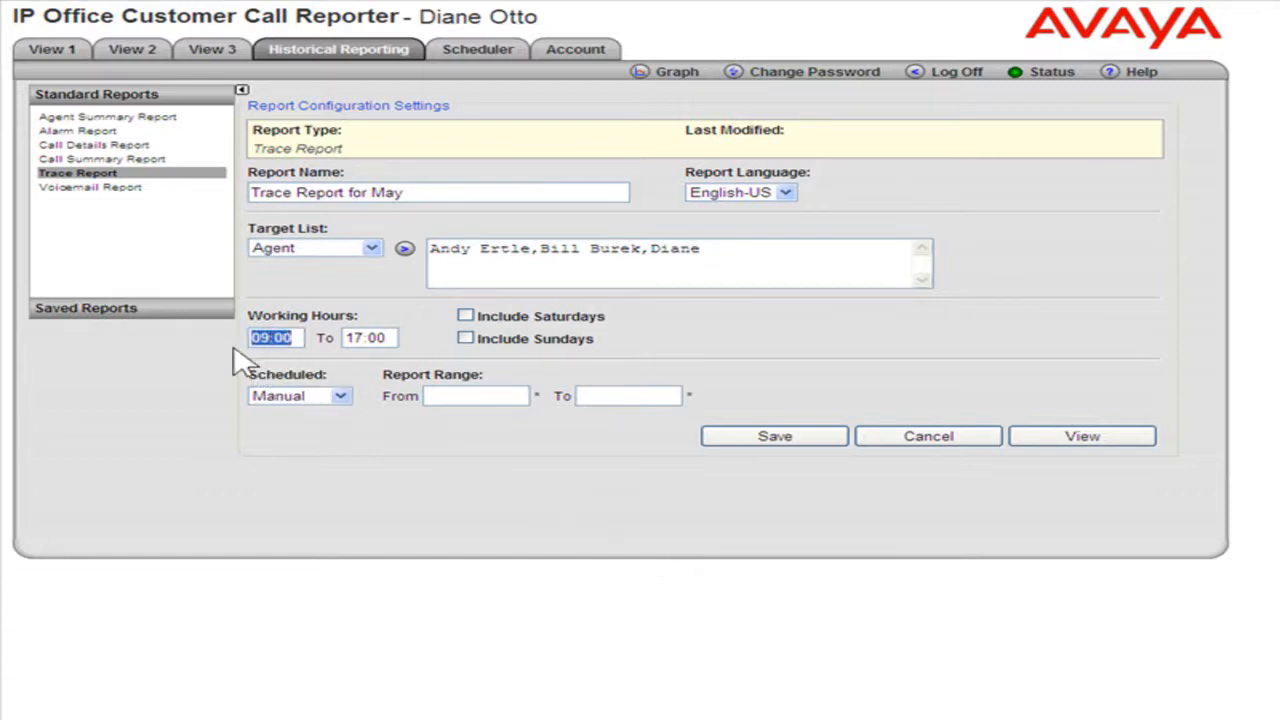
# Set working hours to start at 08:00 and include Saturdays.
pyautogui.write('08:00')
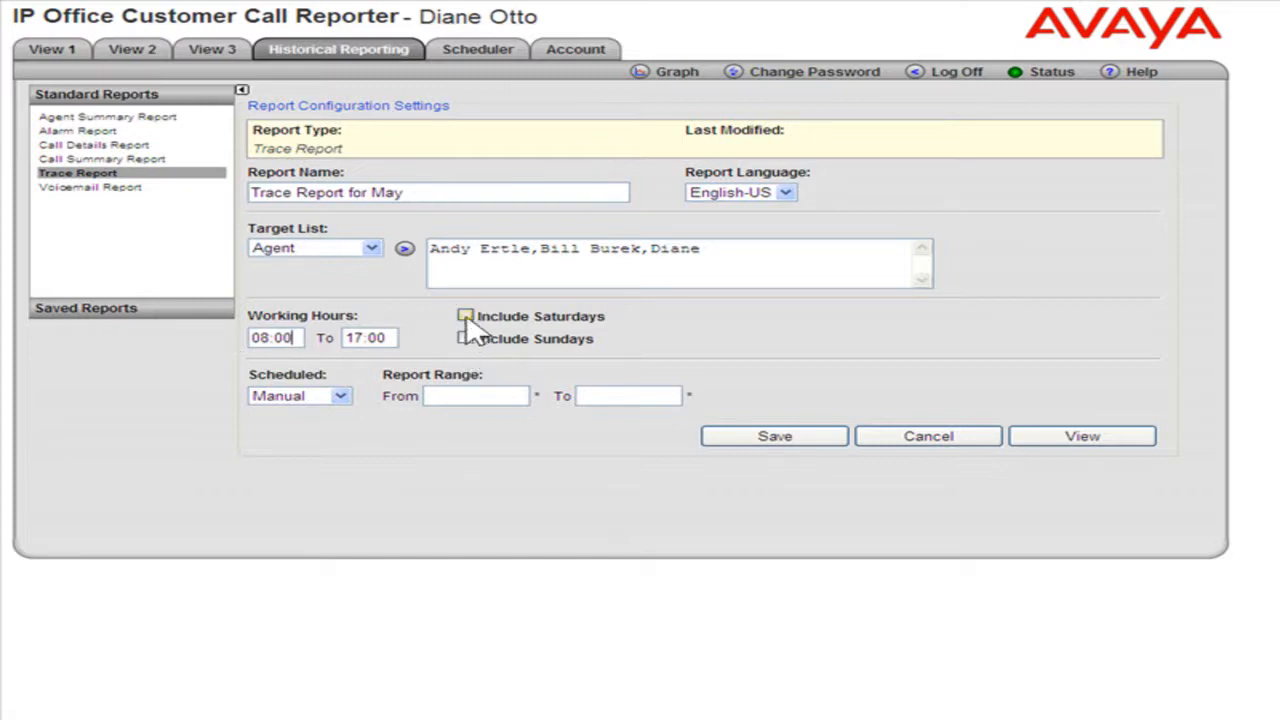
pyautogui.click(465, 316)
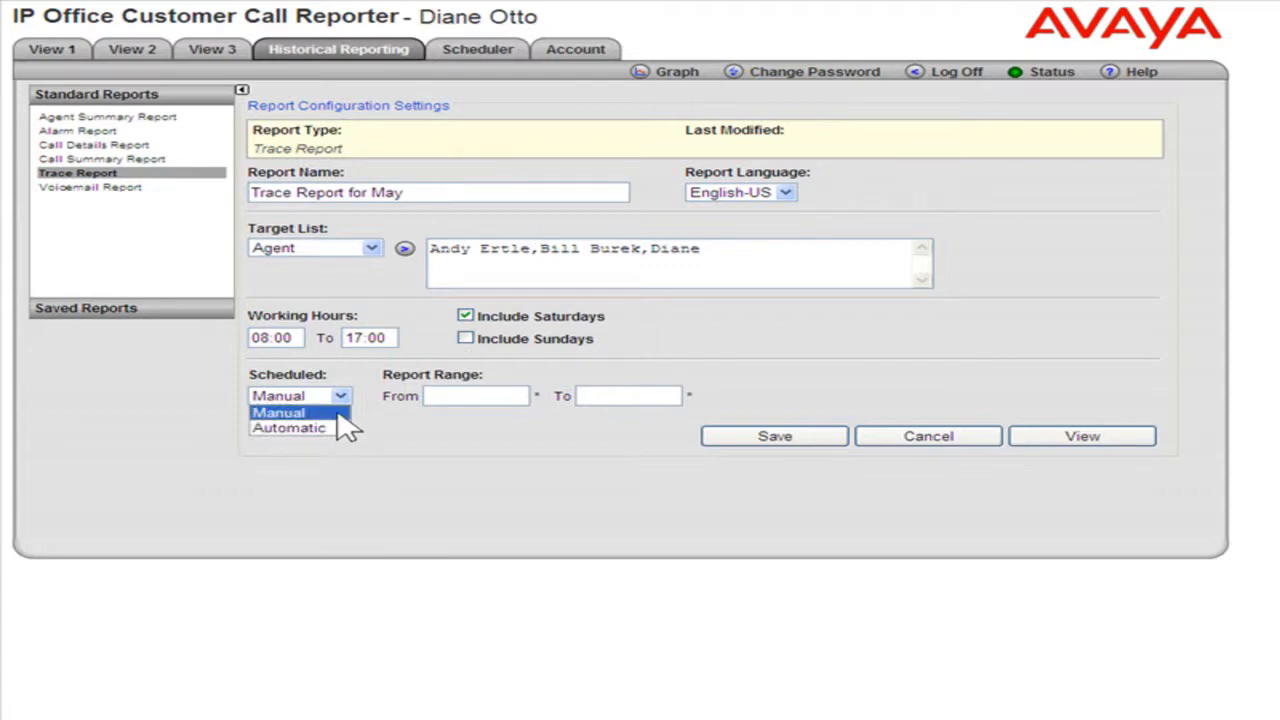
# Keep scheduling Manual and set the date range from 5/1/2010 to 5/15/2010.
pyautogui.click(290, 412)
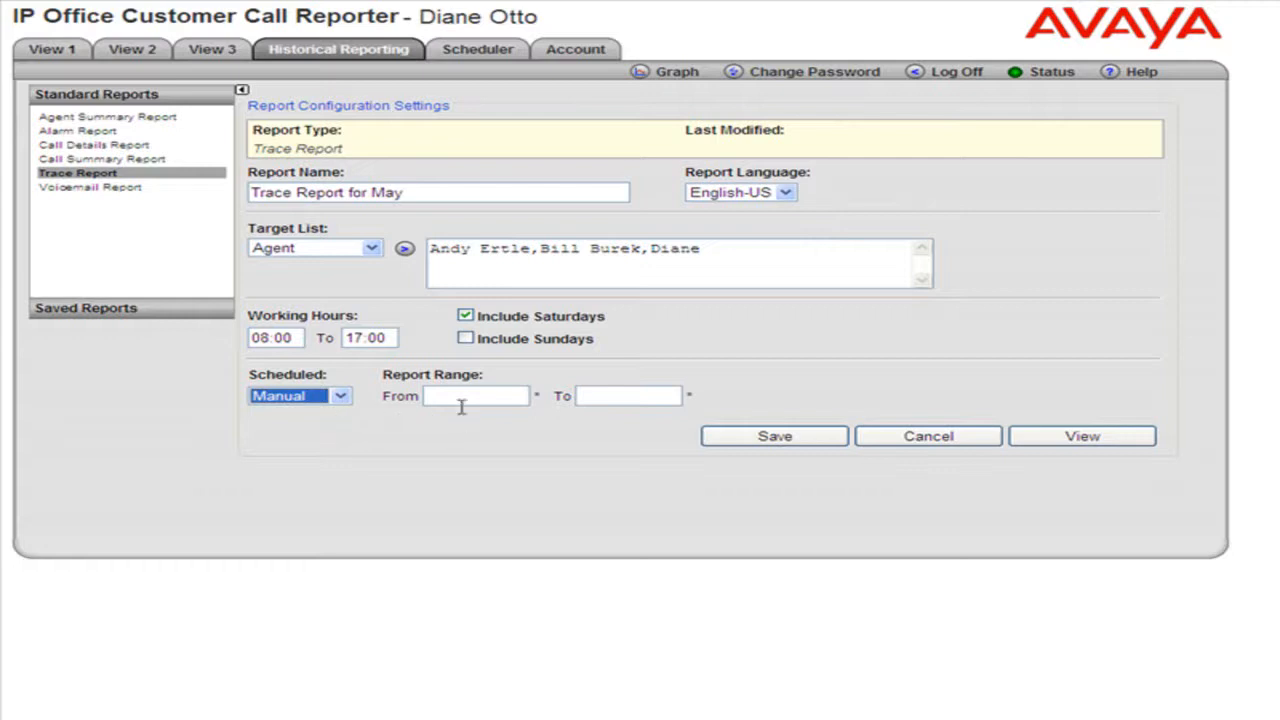
pyautogui.click(477, 395)
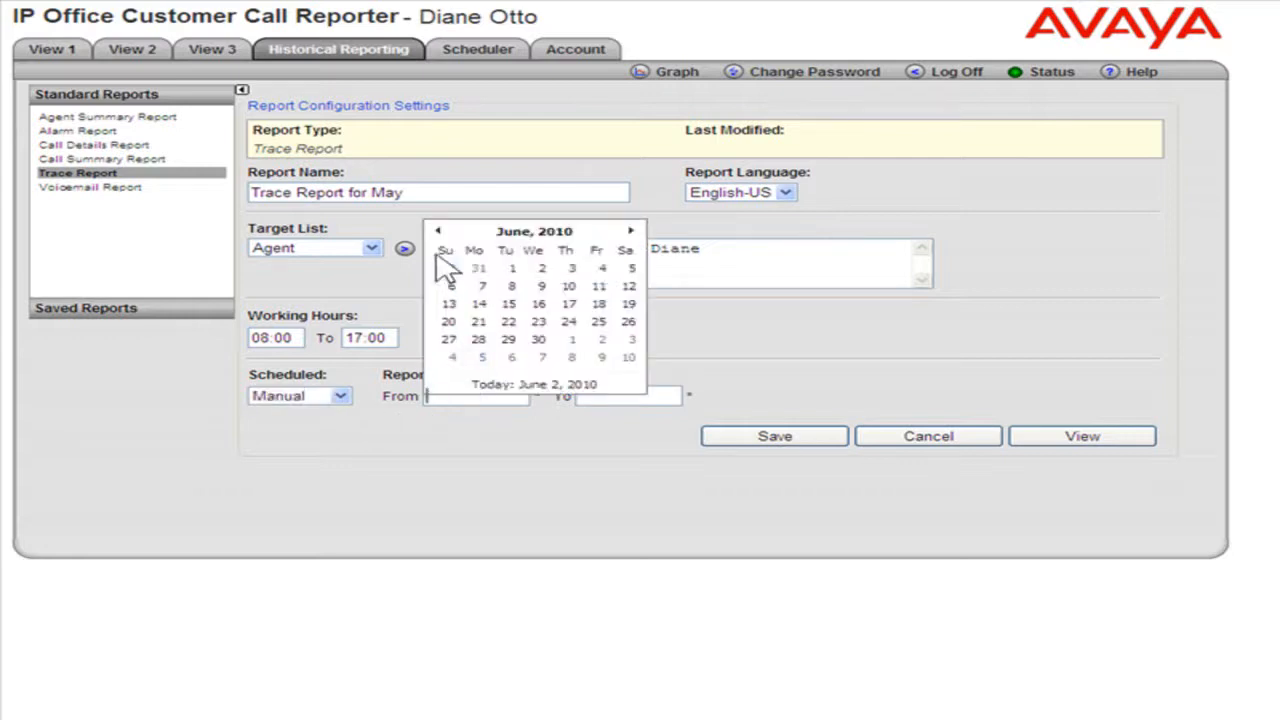
pyautogui.click(434, 231)
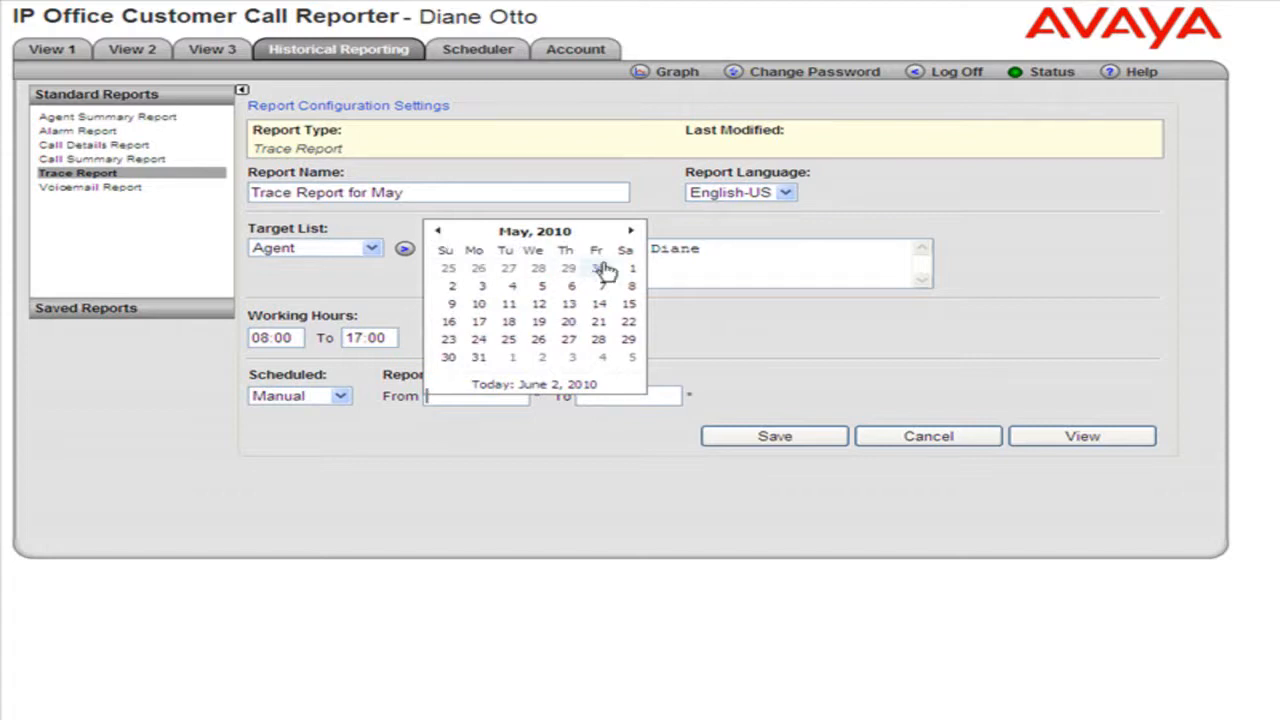
pyautogui.click(629, 268)
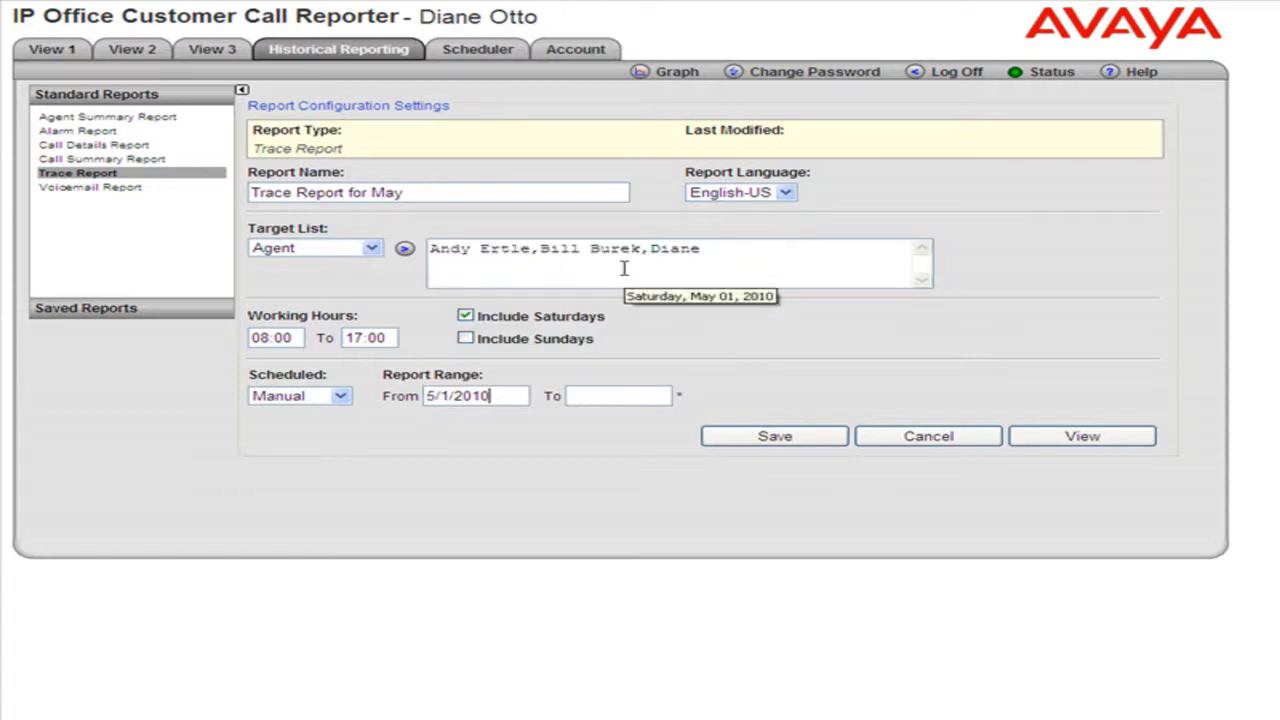
pyautogui.click(619, 396)
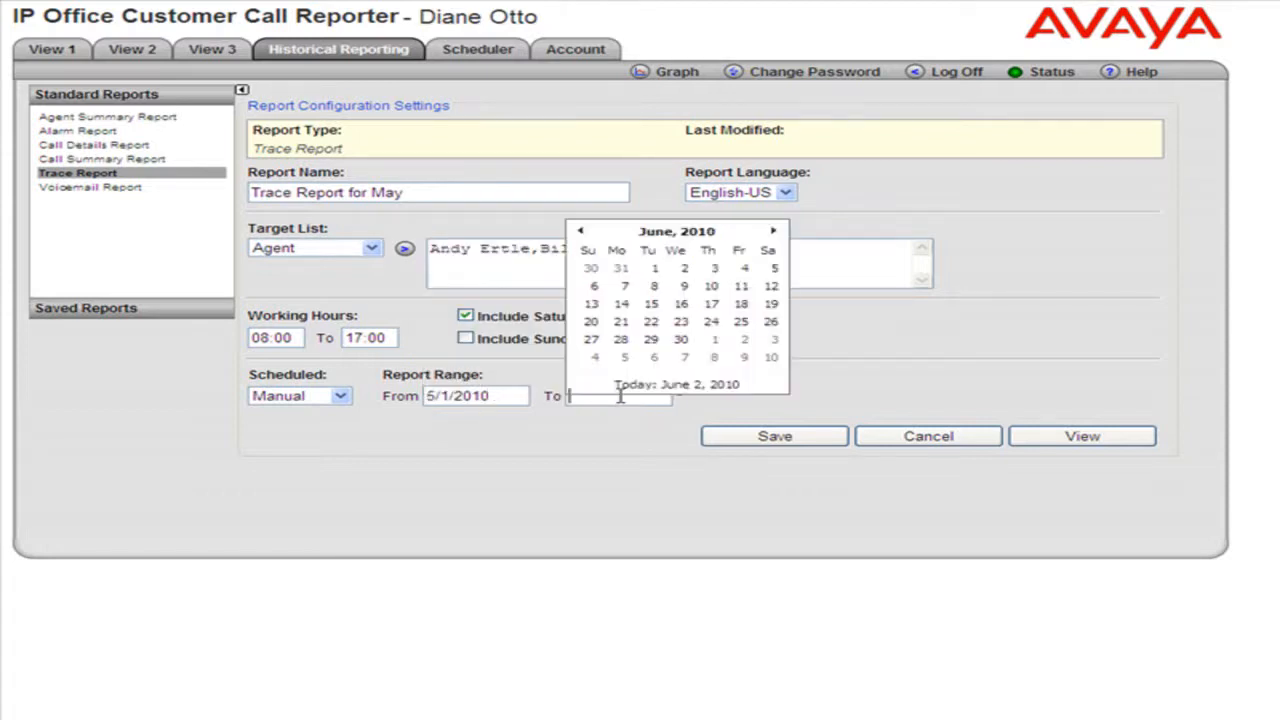
pyautogui.moveTo(581, 232)
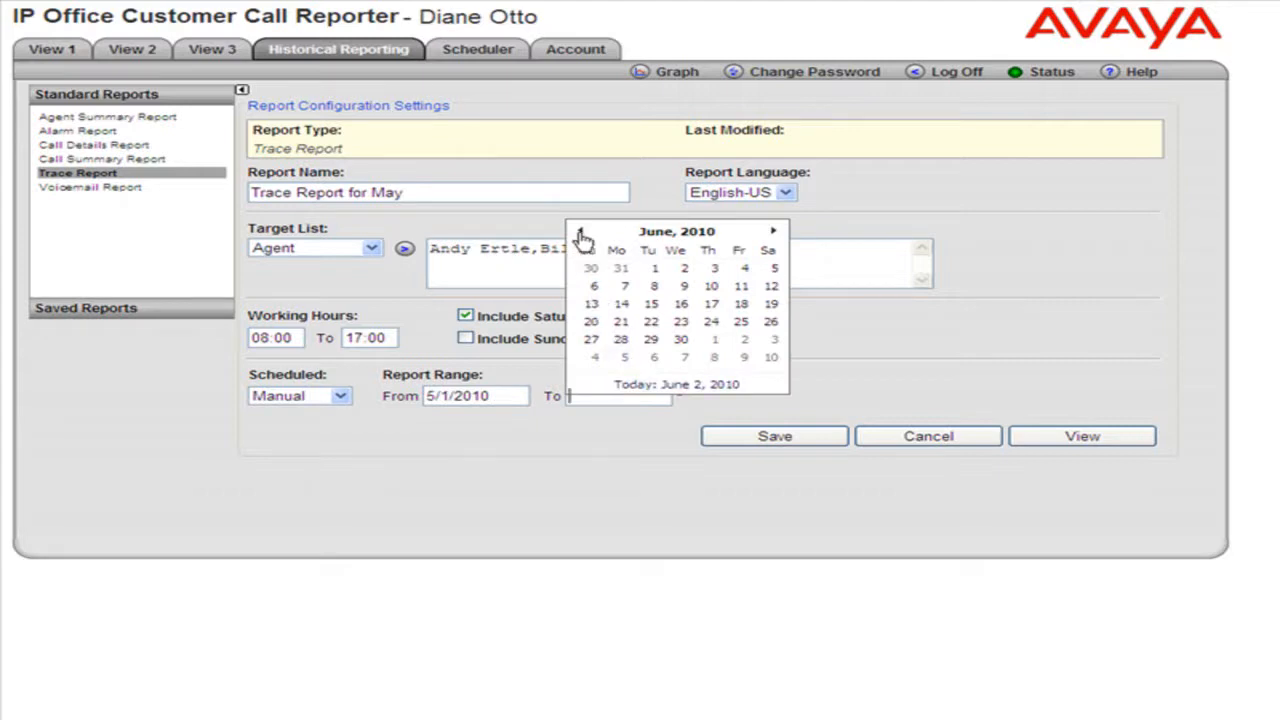
pyautogui.click(584, 231)
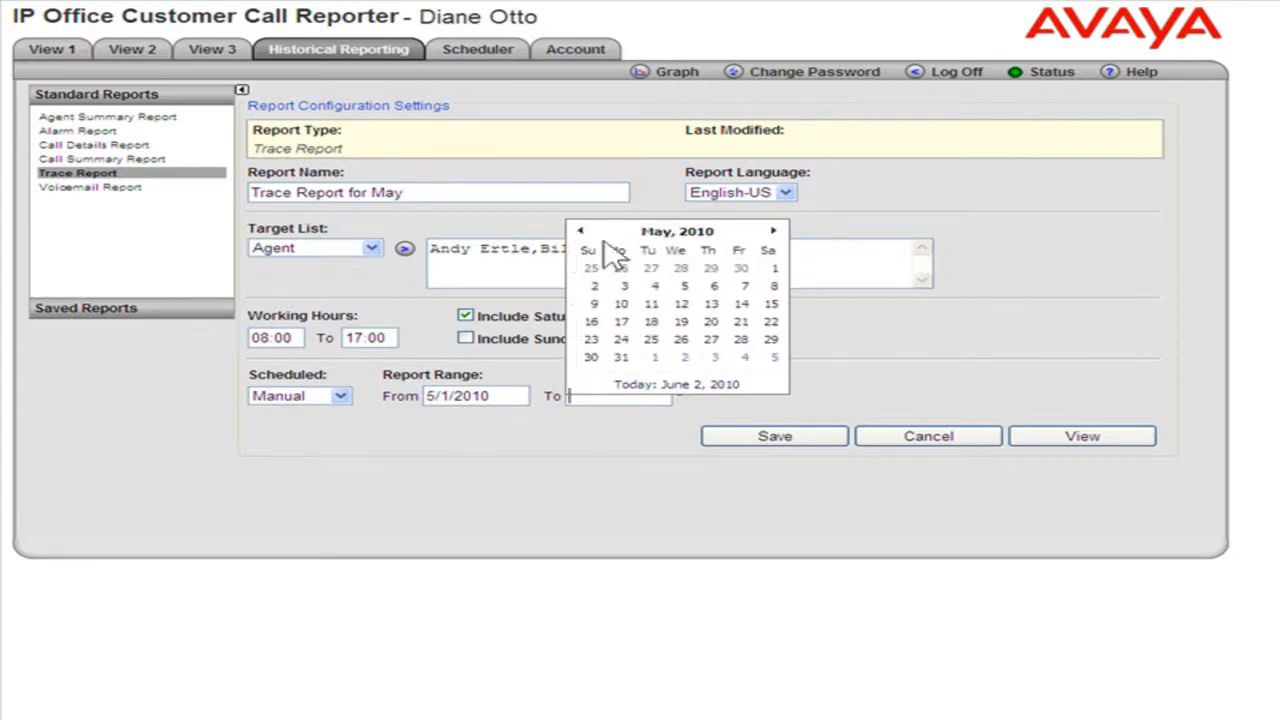
pyautogui.click(773, 303)
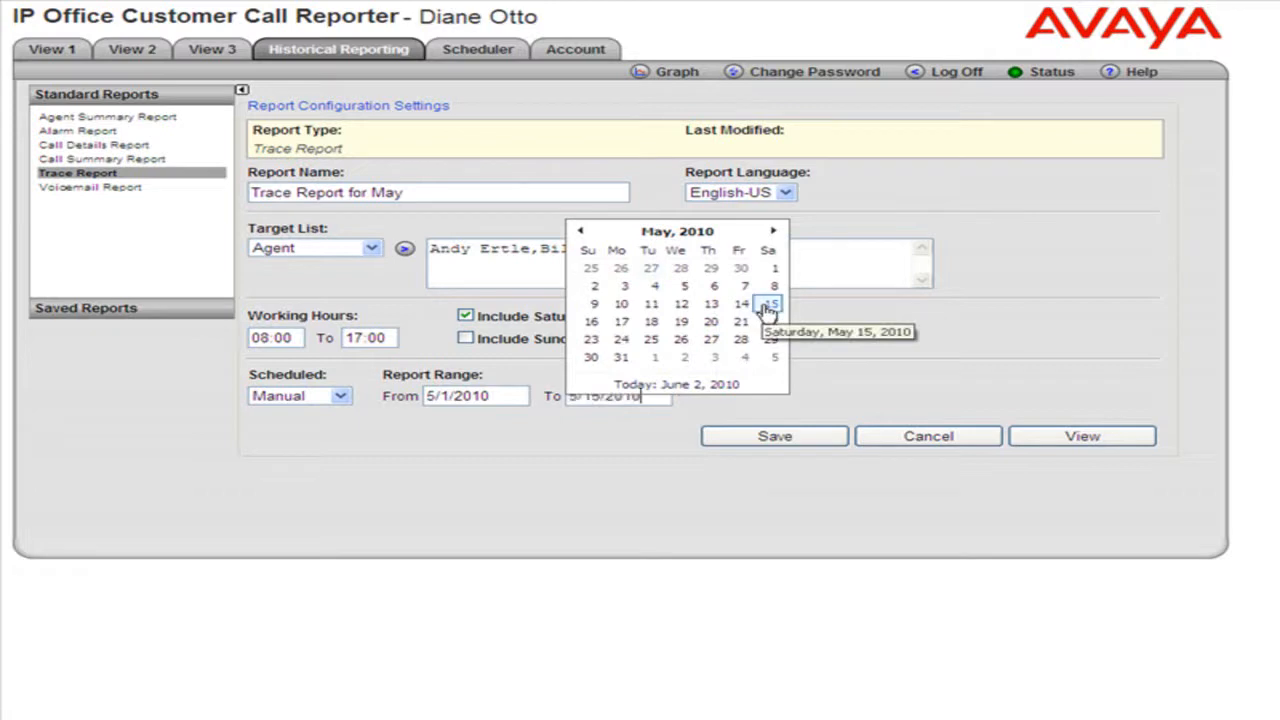
pyautogui.click(771, 303)
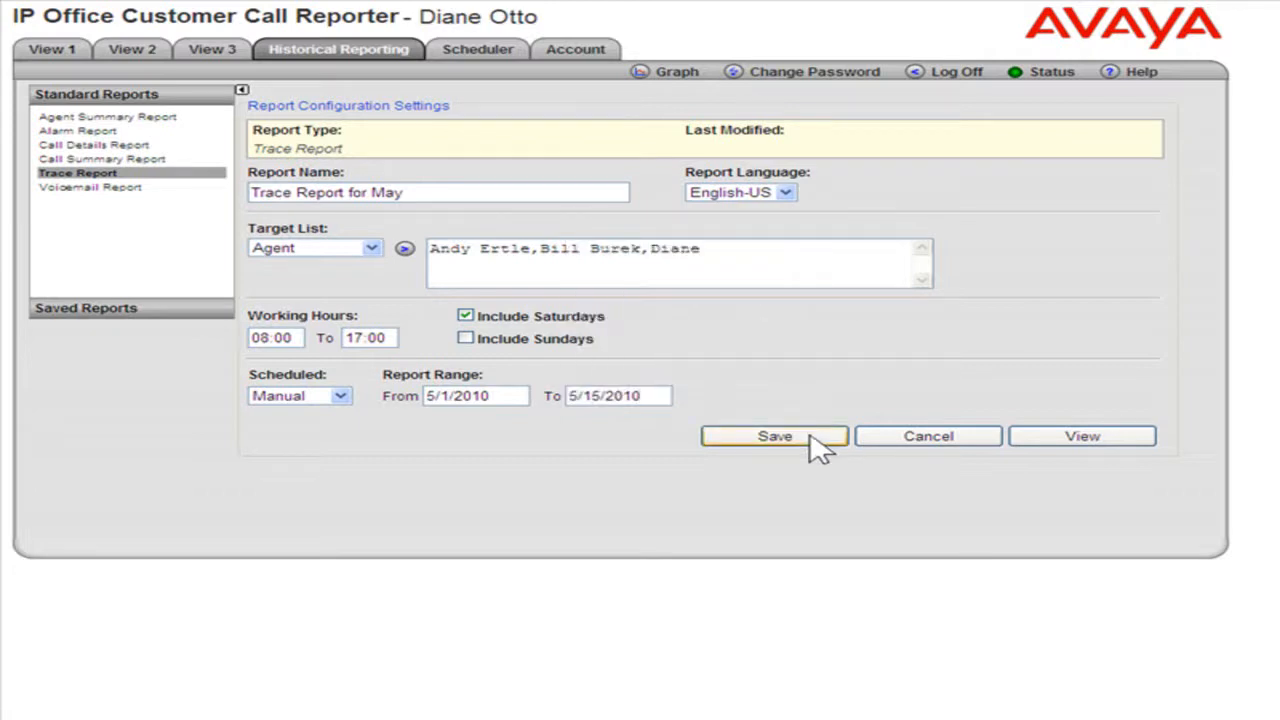
pyautogui.moveTo(963, 454)
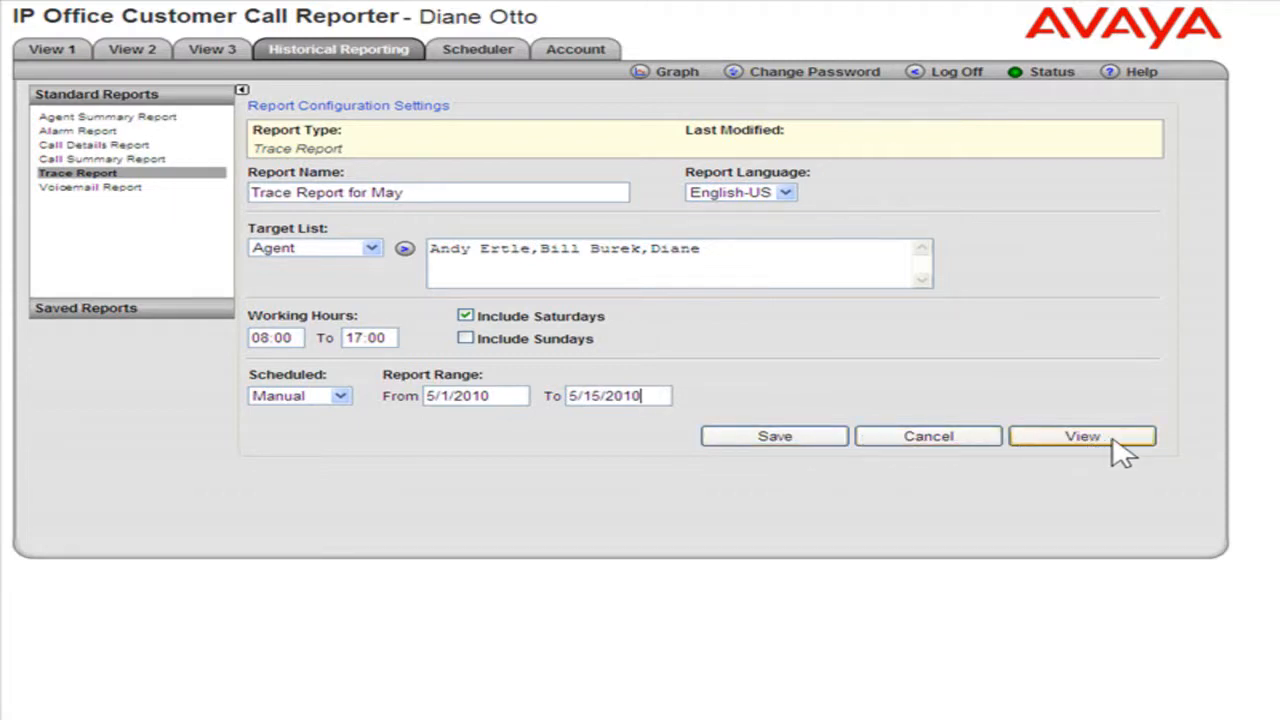
# Generate the Trace Report for May in the Historical Report Viewer.
pyautogui.click(1090, 436)
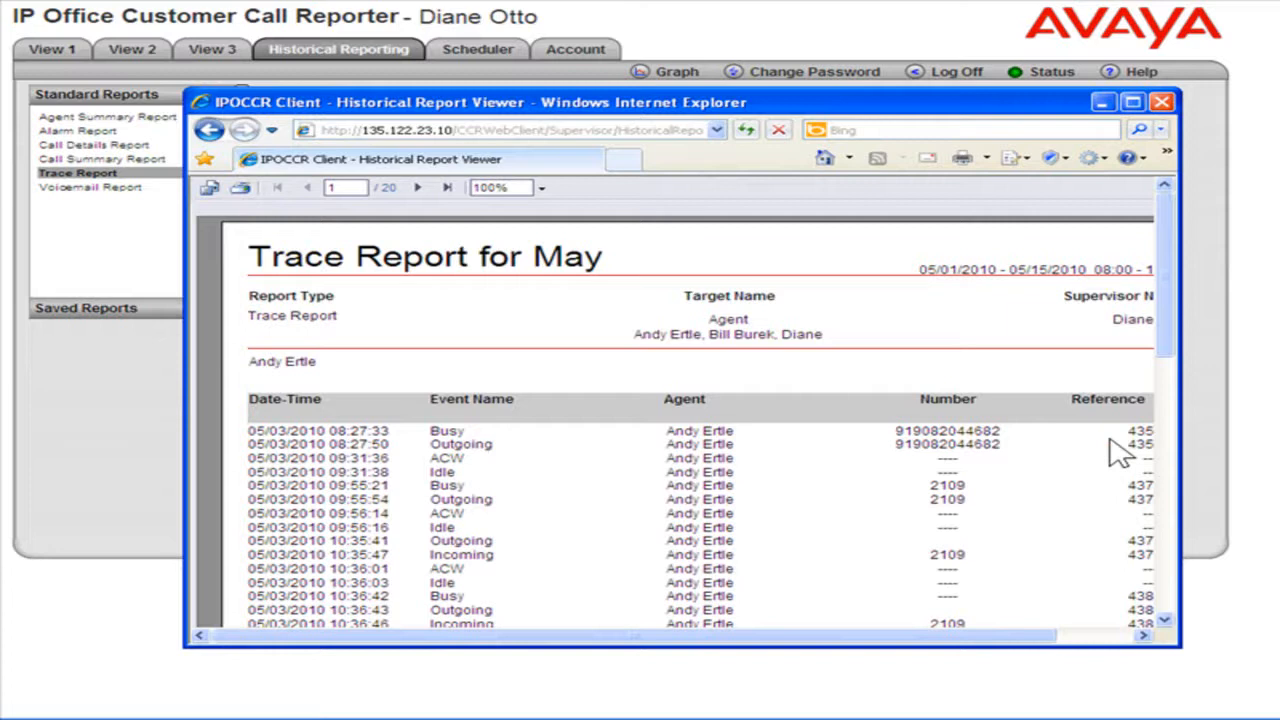
pyautogui.moveTo(807, 300)
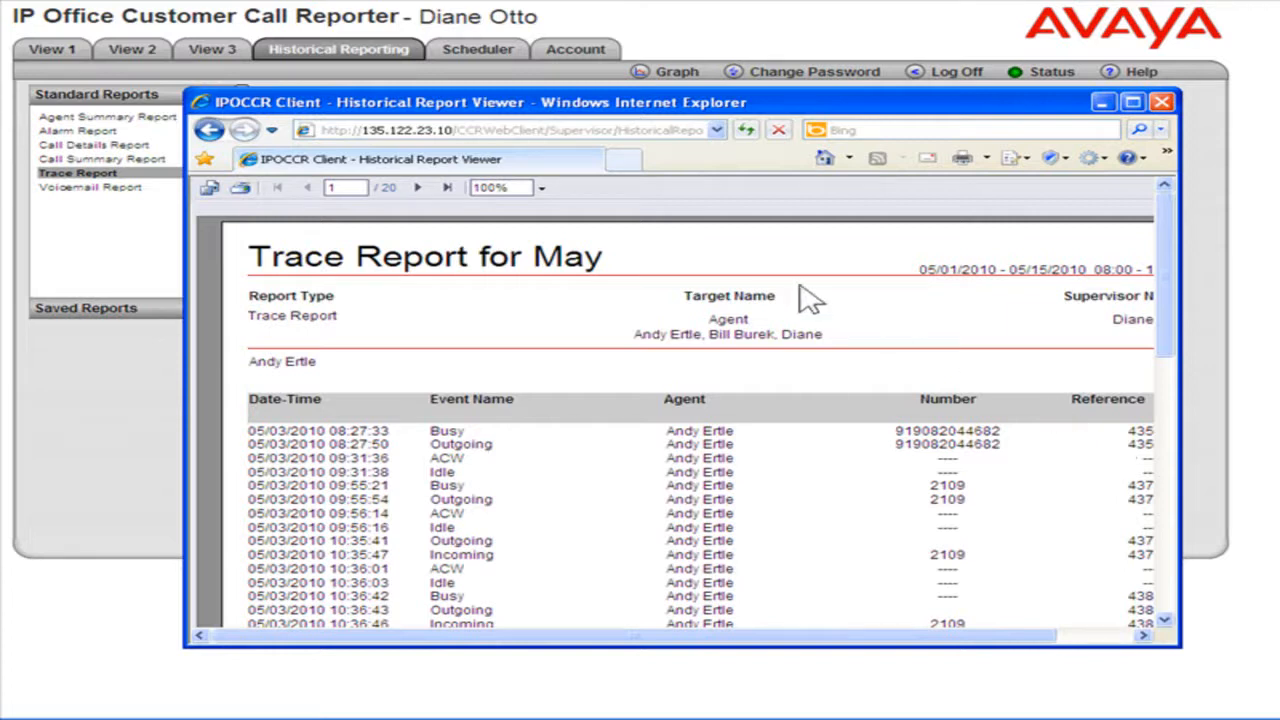
pyautogui.moveTo(930, 580)
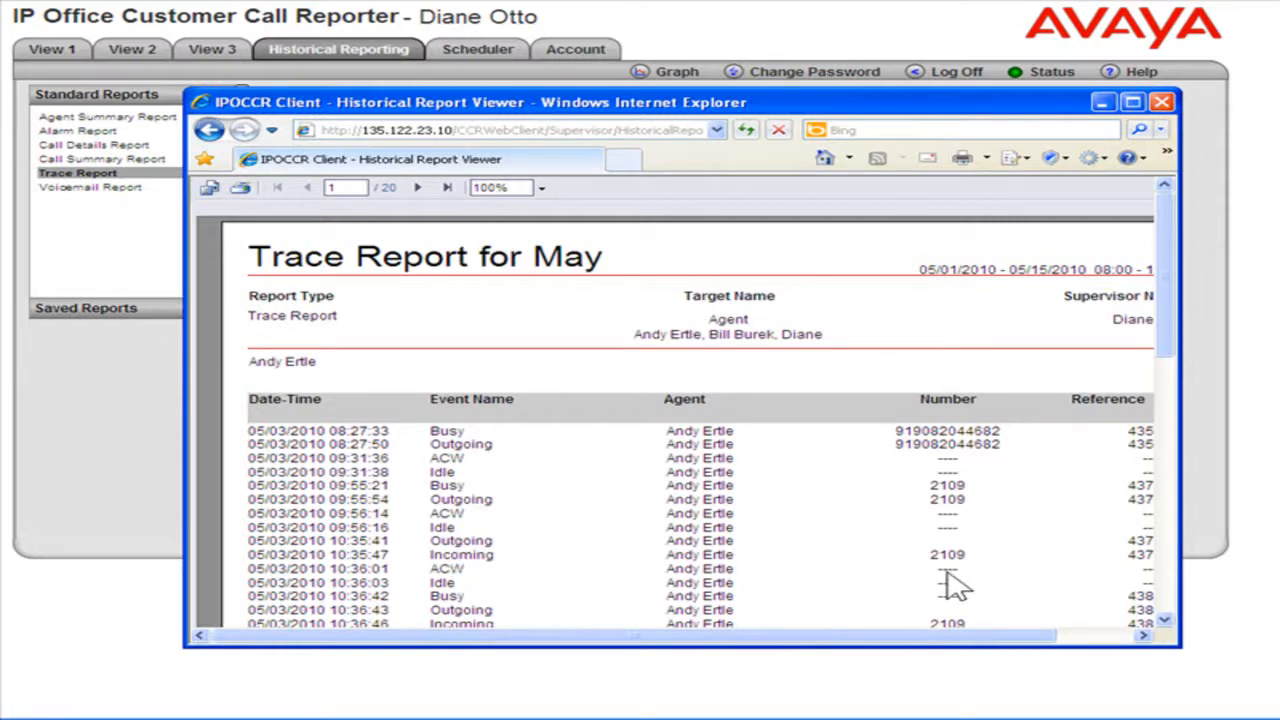
pyautogui.moveTo(1035, 585)
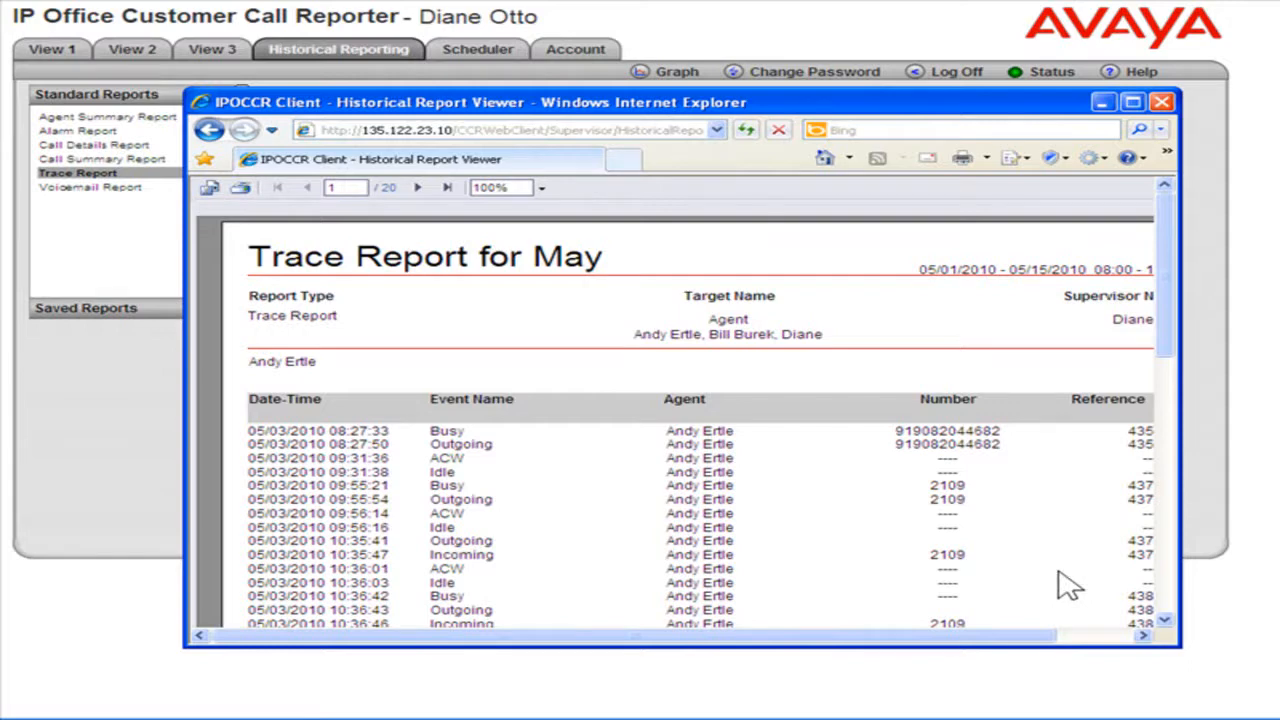